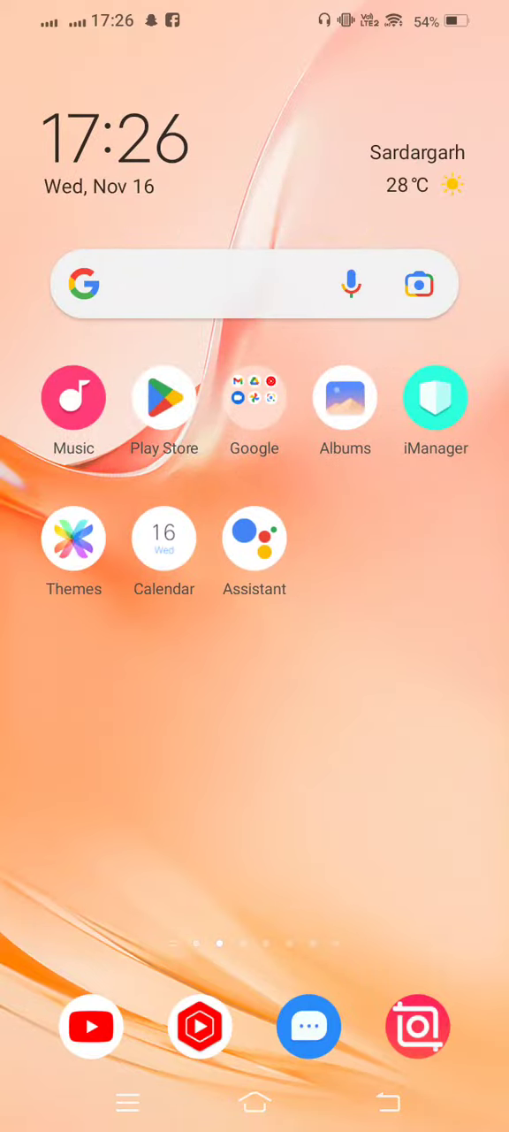
Step: Swipe across the home screen pages to reach the Settings app
scroll(left, 3)
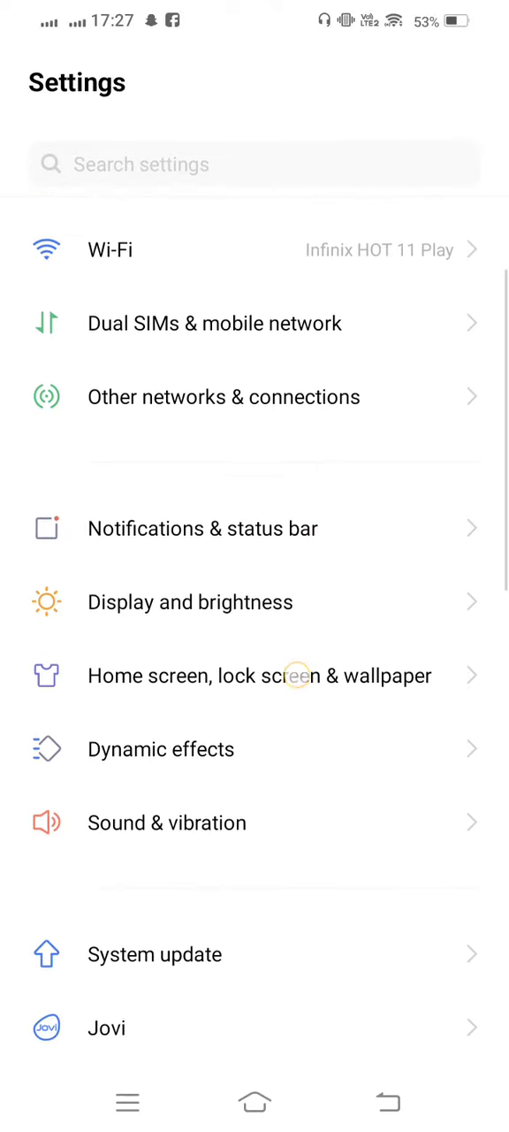
Step: Scroll down the Settings list and enter Apps & permissions
scroll(down, 3)
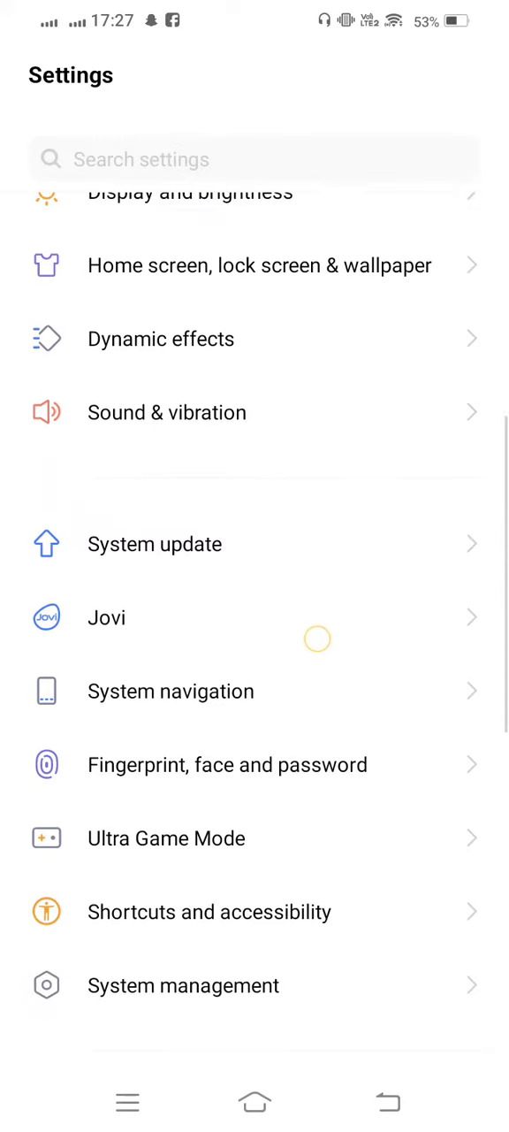
scroll(down, 3)
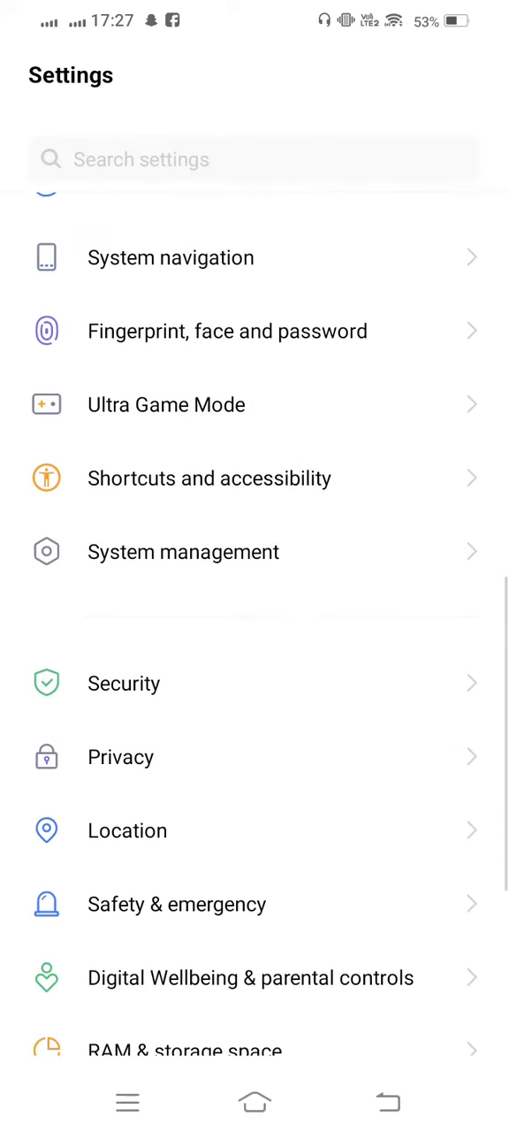
scroll(down, 3)
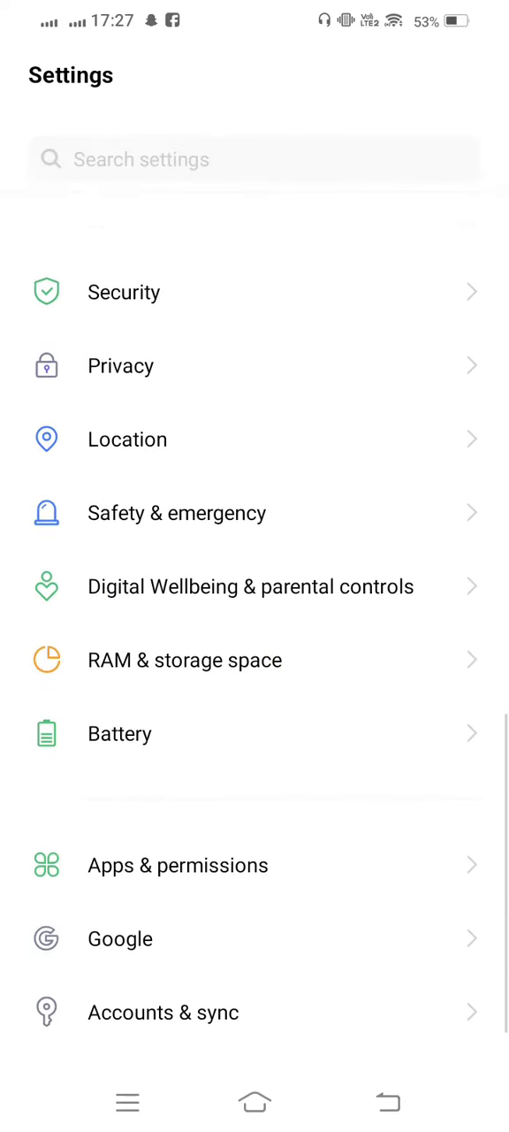
click(177, 865)
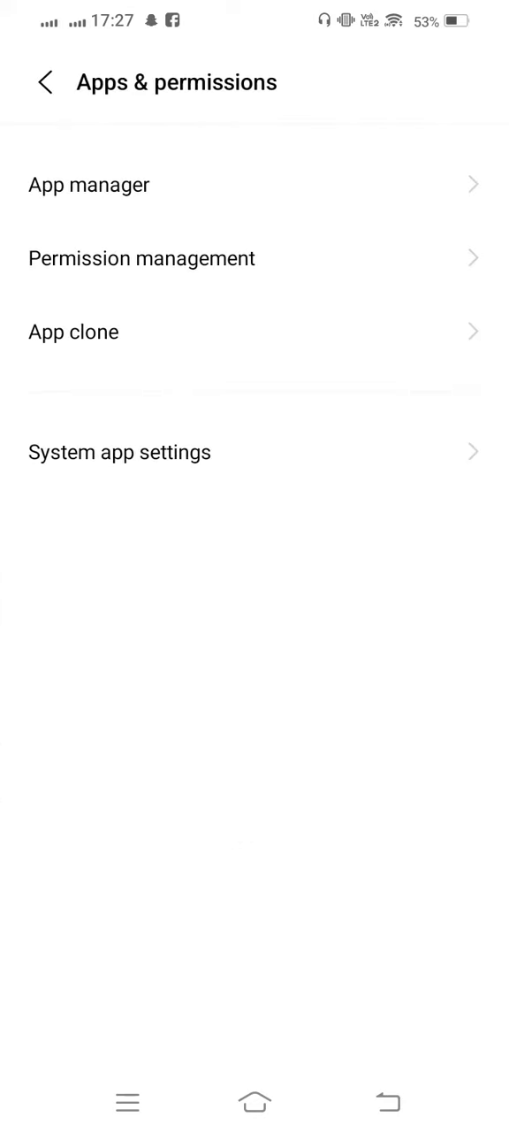
Step: Enter App manager and scroll the installed apps down to the Google Play entries
click(88, 184)
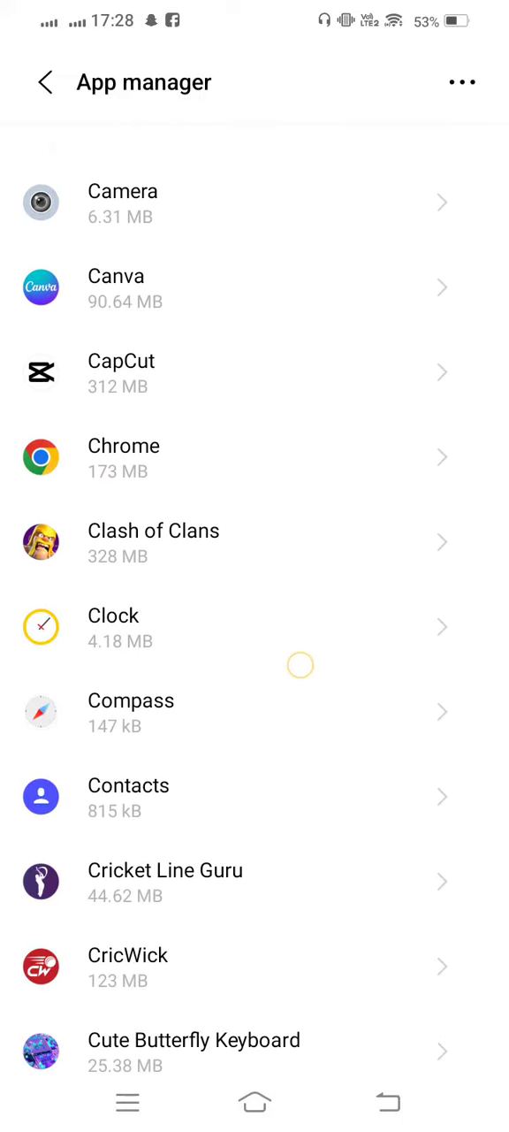
scroll(down, 3)
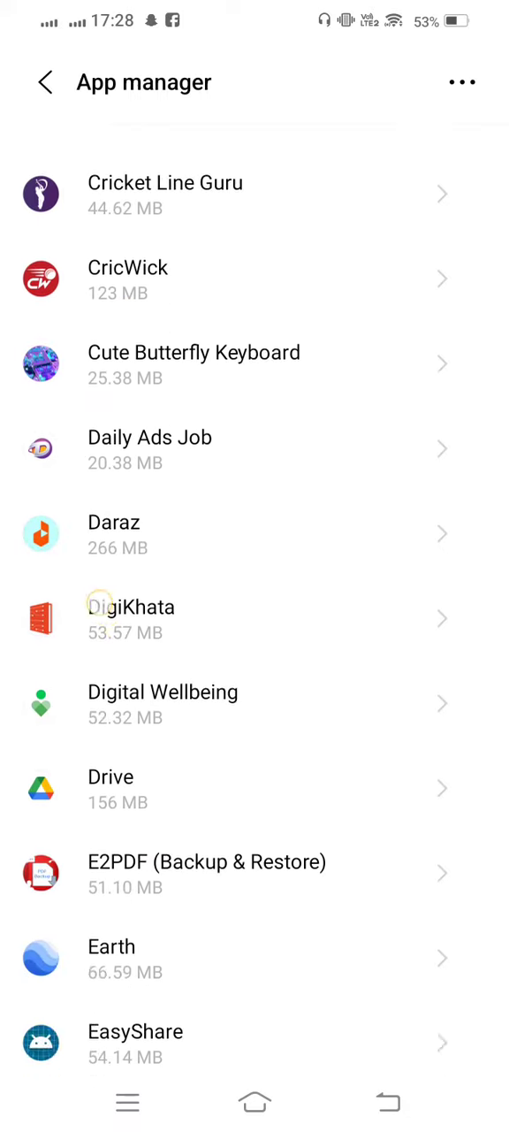
scroll(down, 3)
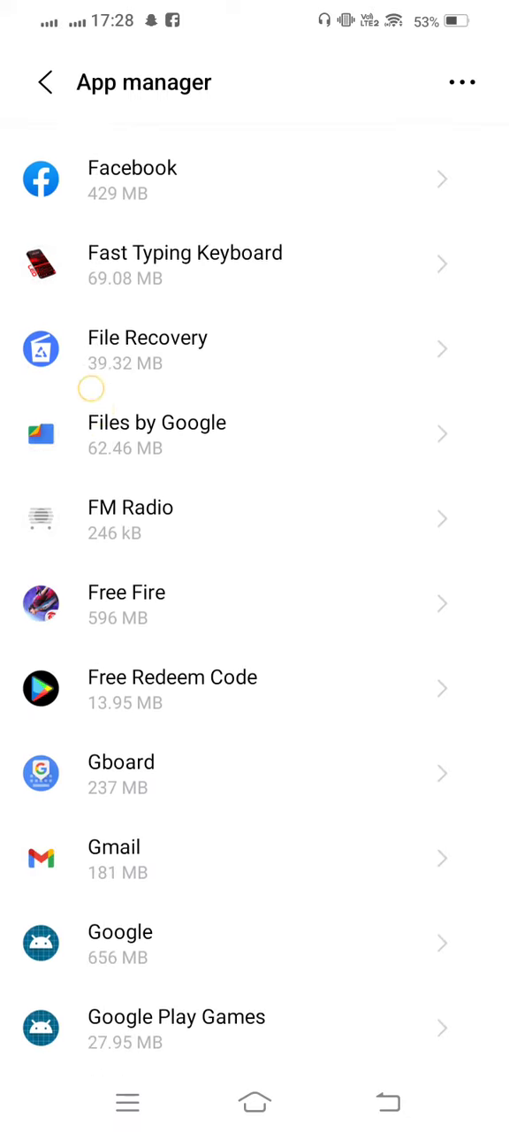
scroll(down, 3)
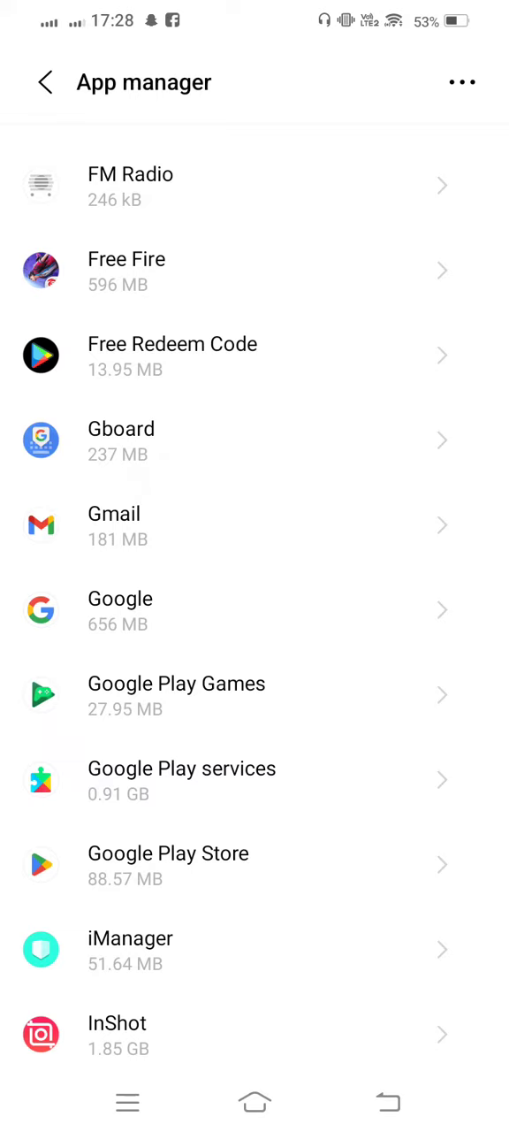
Step: Clear all of Google Play services' stored data, then return to the App manager list
click(181, 780)
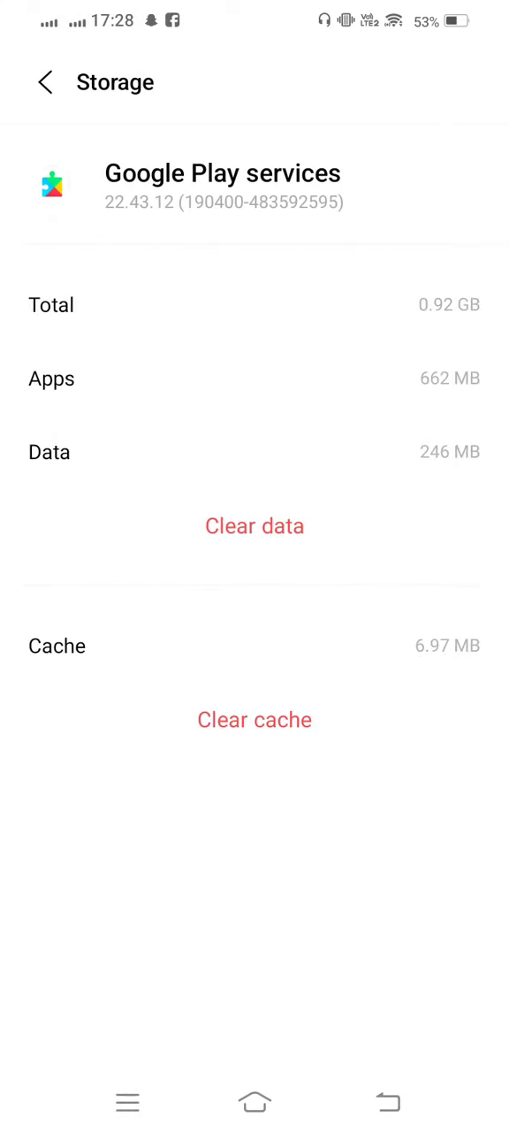
click(254, 719)
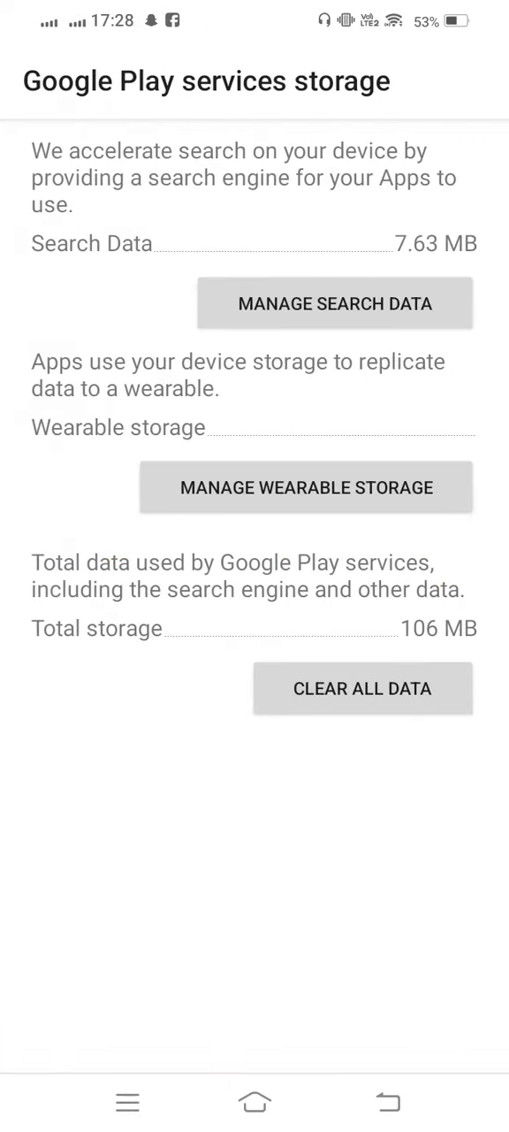
click(389, 1101)
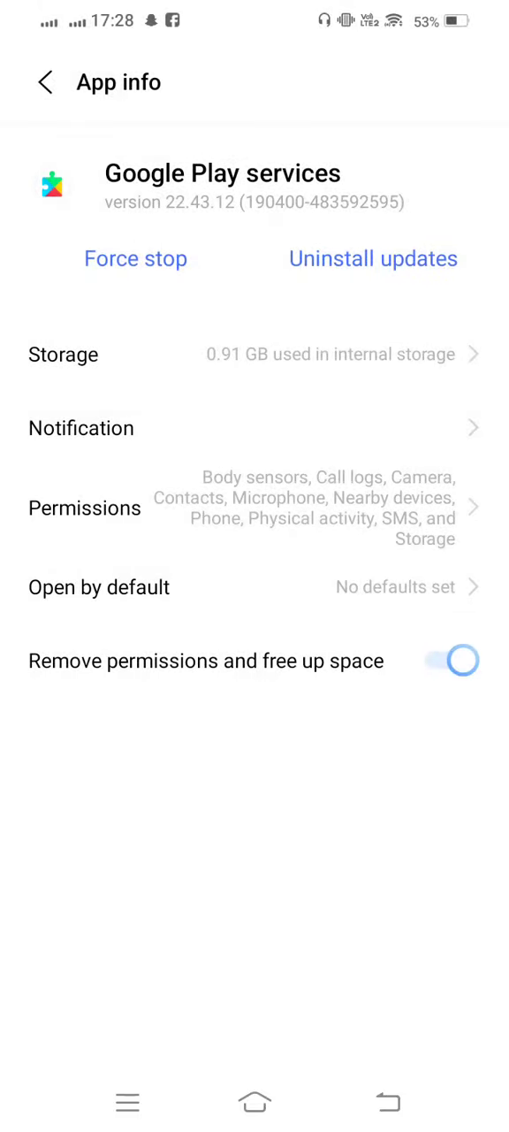
click(44, 81)
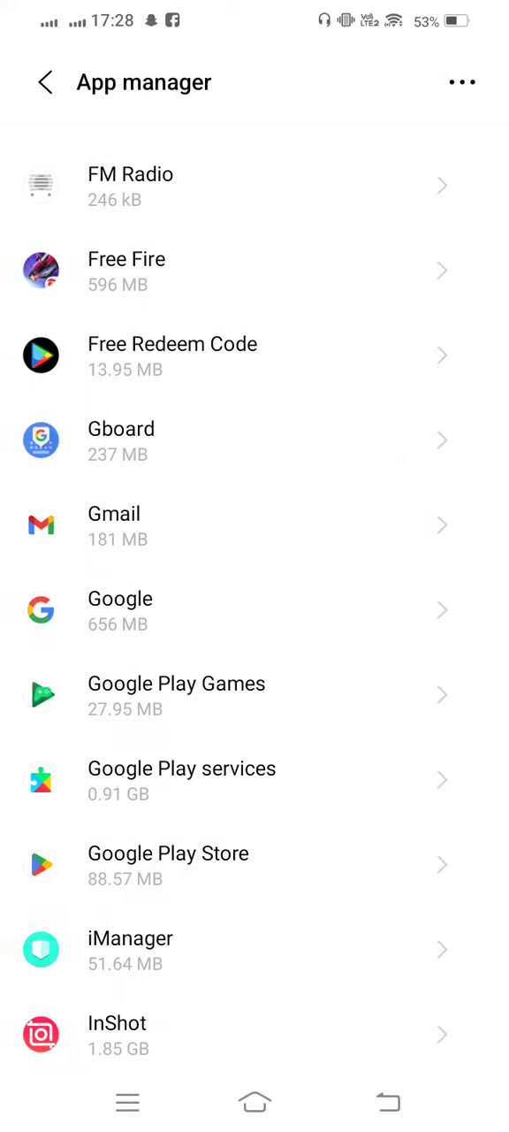
Step: Clear Google Play Store's cache to 0 B from its Storage page and back out
click(168, 865)
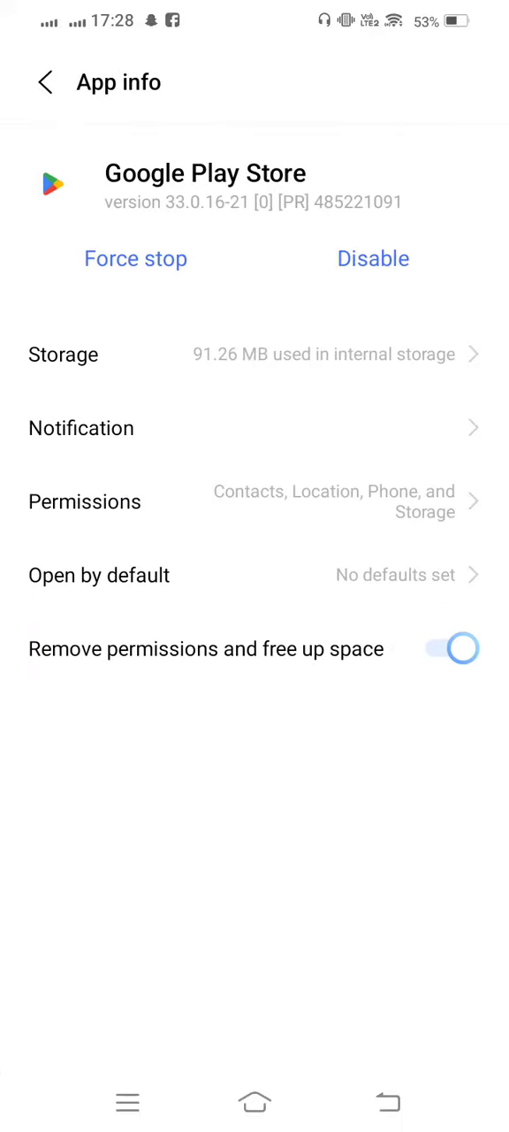
click(64, 354)
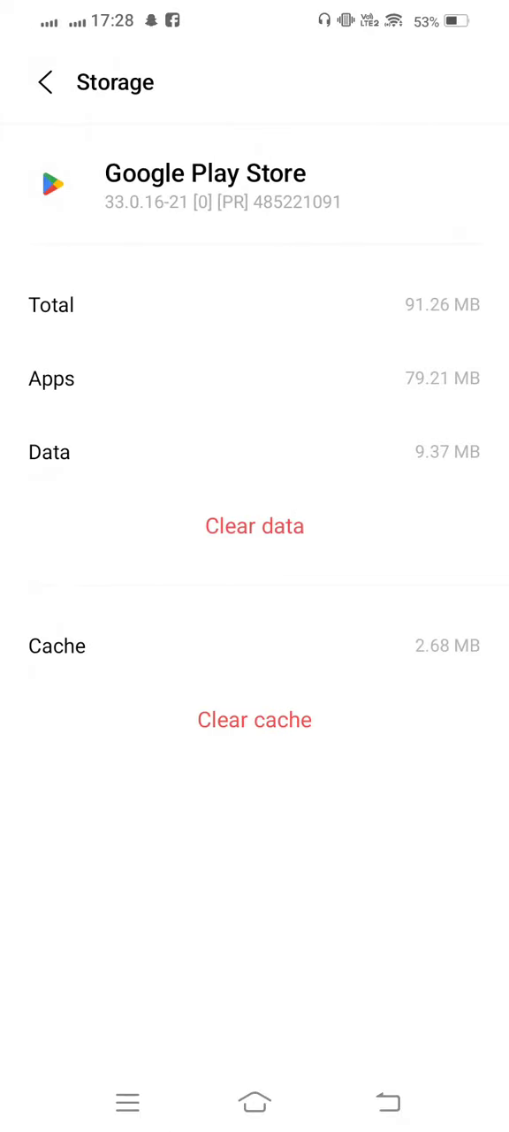
click(255, 718)
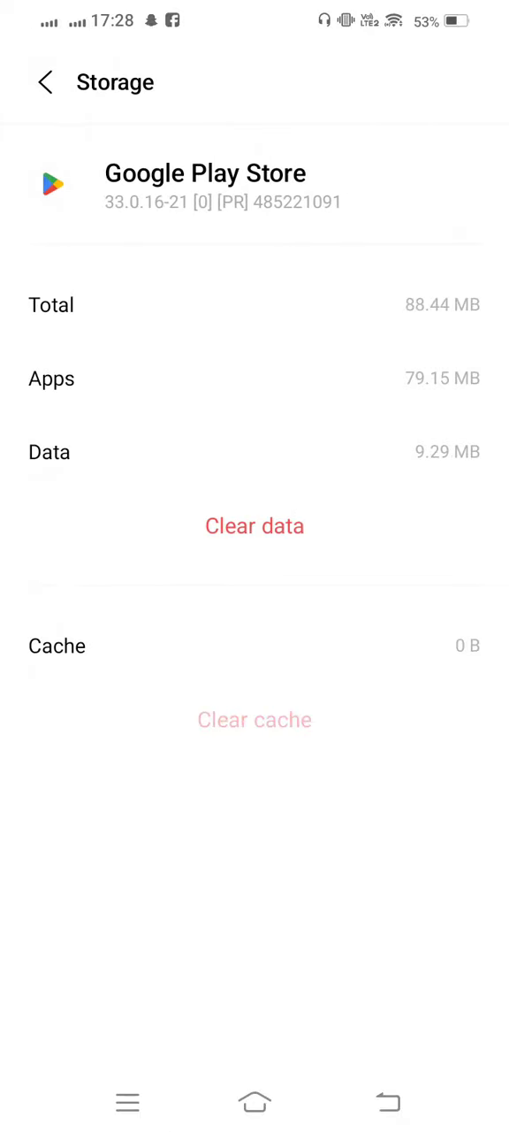
click(255, 527)
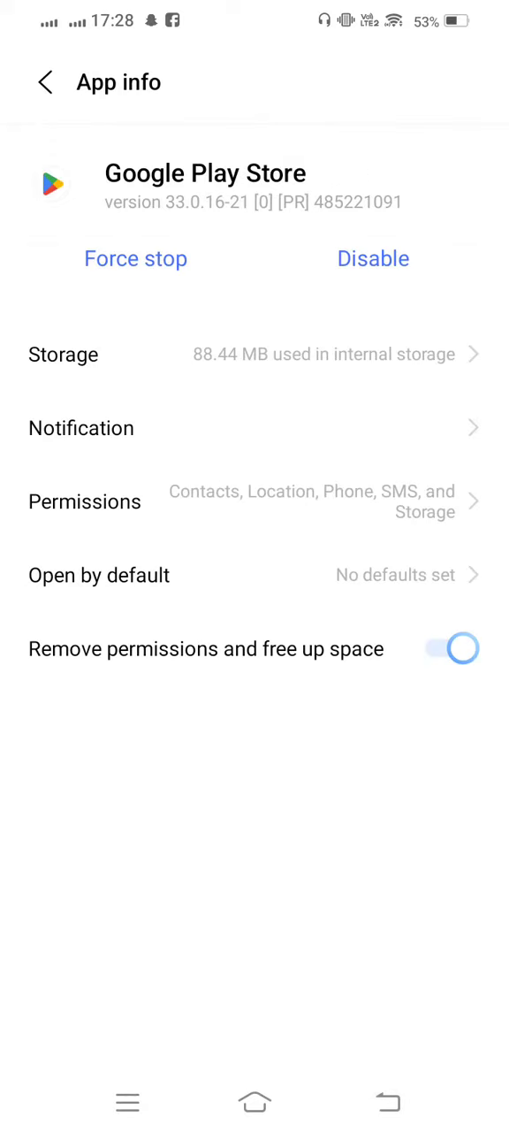
click(42, 82)
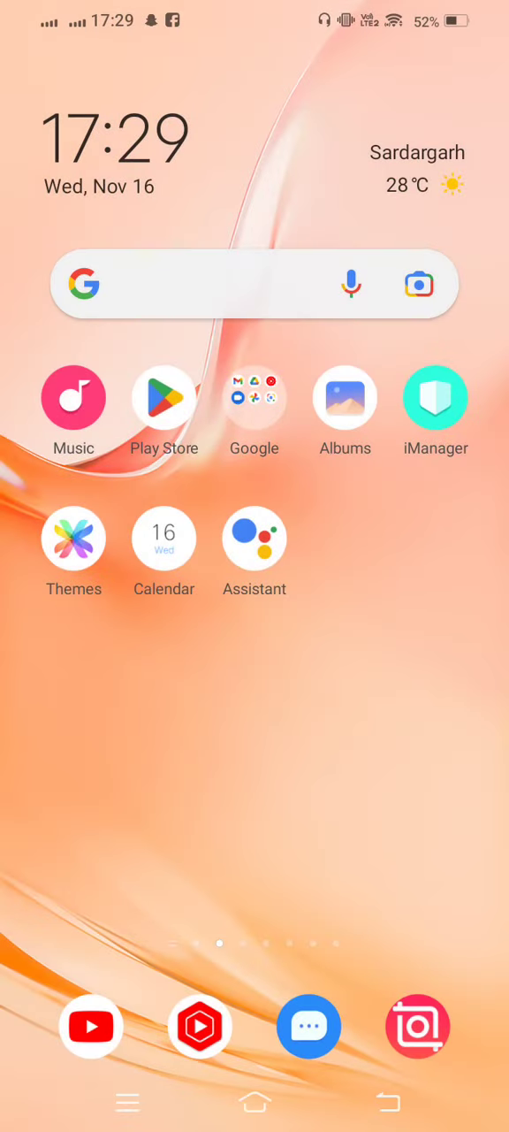
scroll(left, 3)
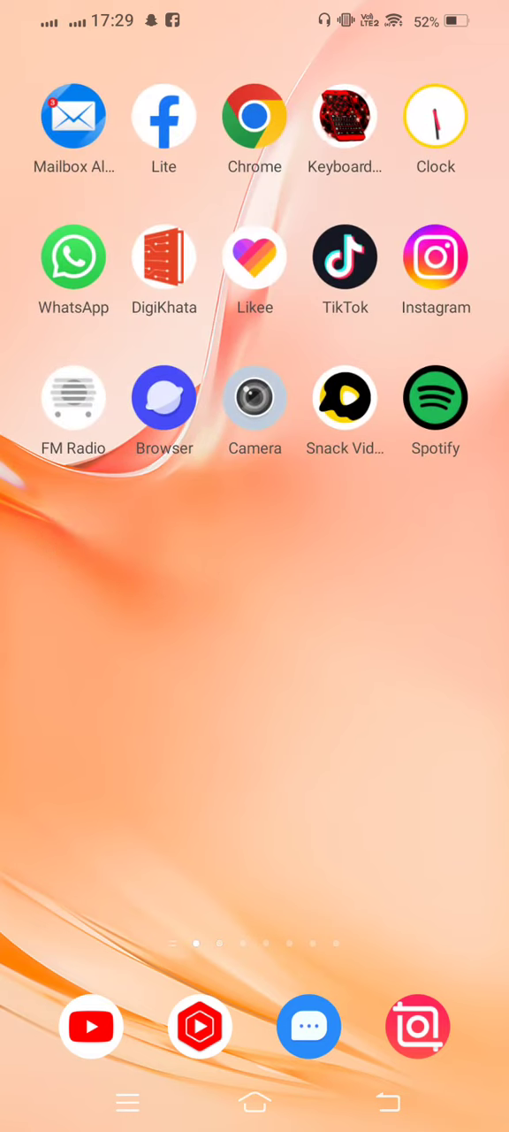
scroll(left, 3)
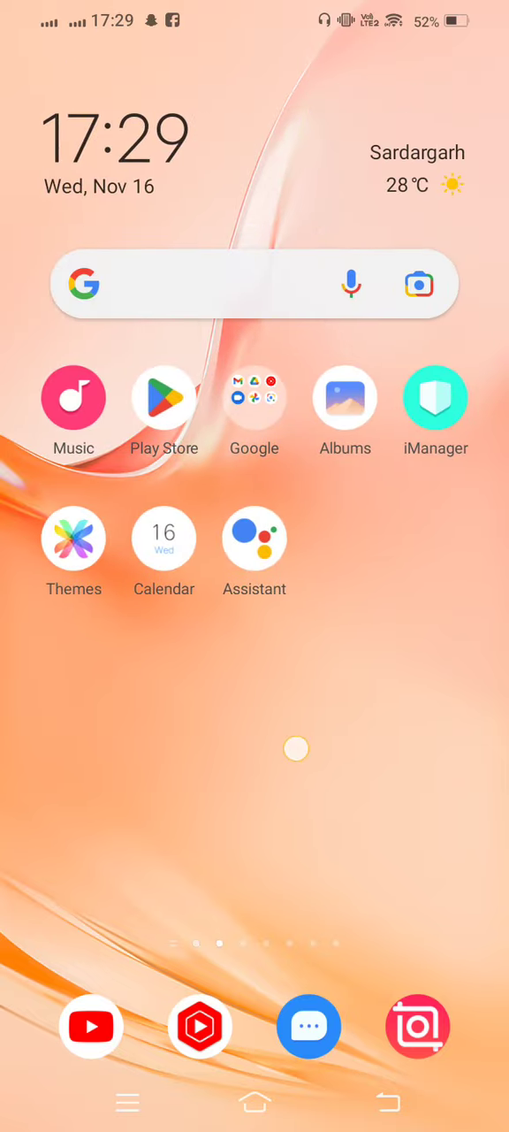
scroll(left, 3)
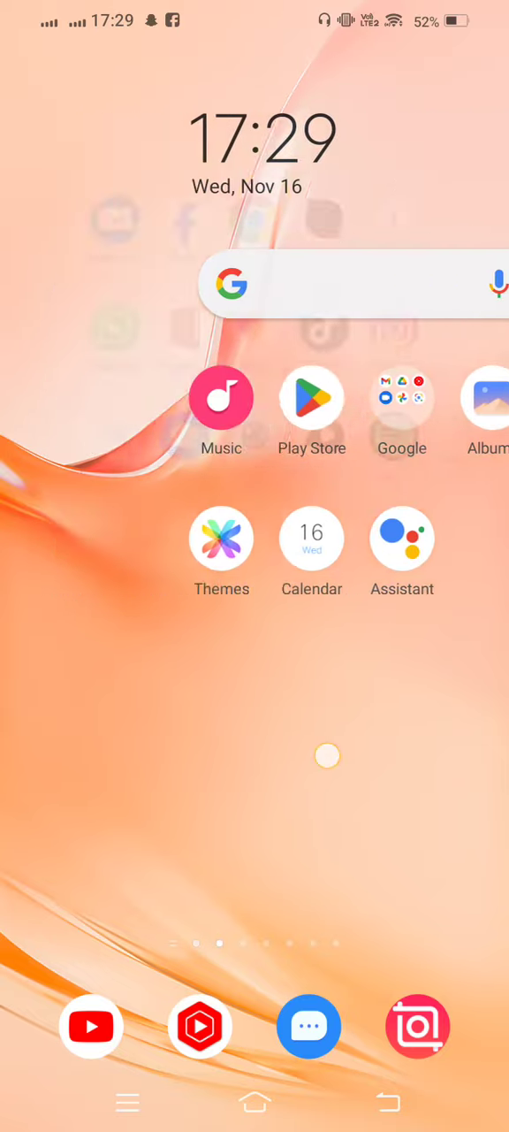